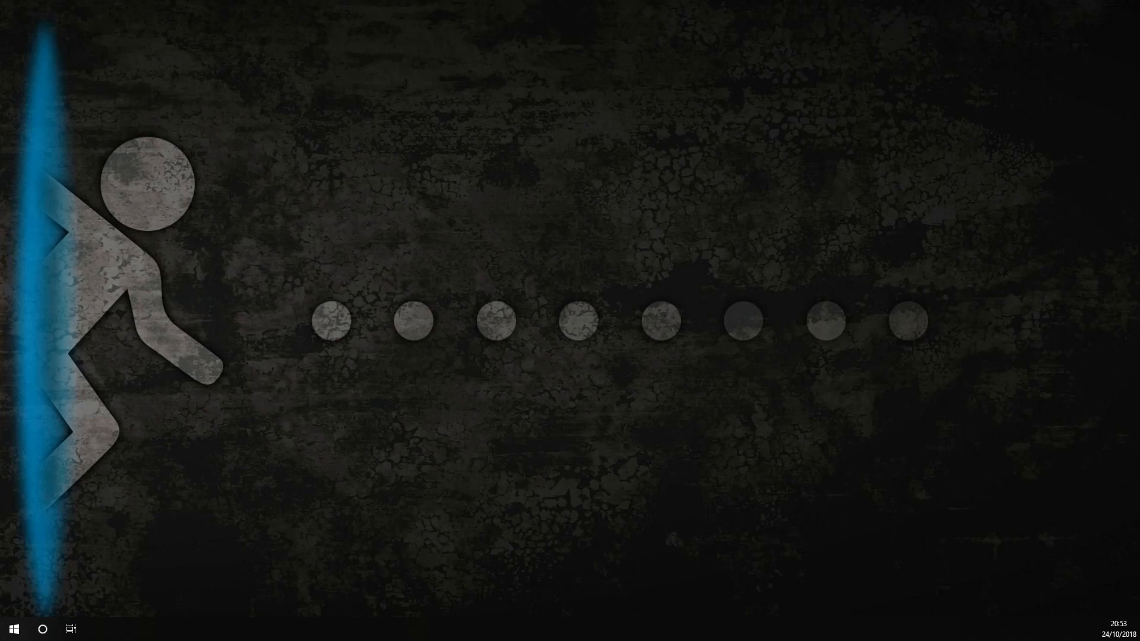
# - Launch Firefox from the desktop to reach store.speedtree.com
pyautogui.click(133, 629)
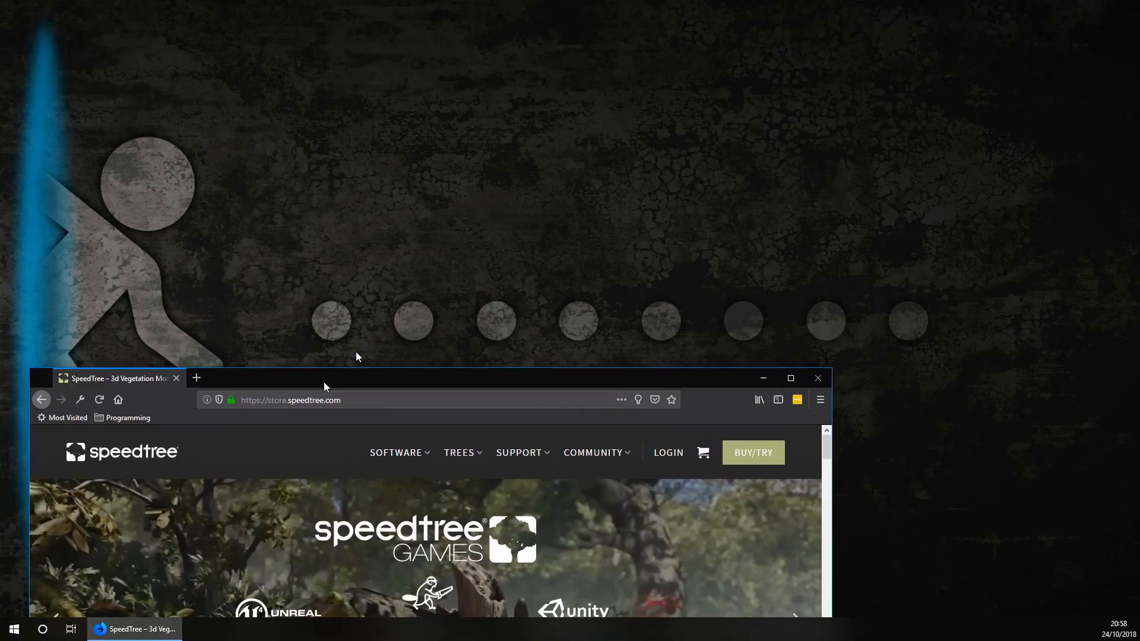
# - Maximize the browser and go to SpeedTree for Lumberyard from the Software menu
pyautogui.click(790, 377)
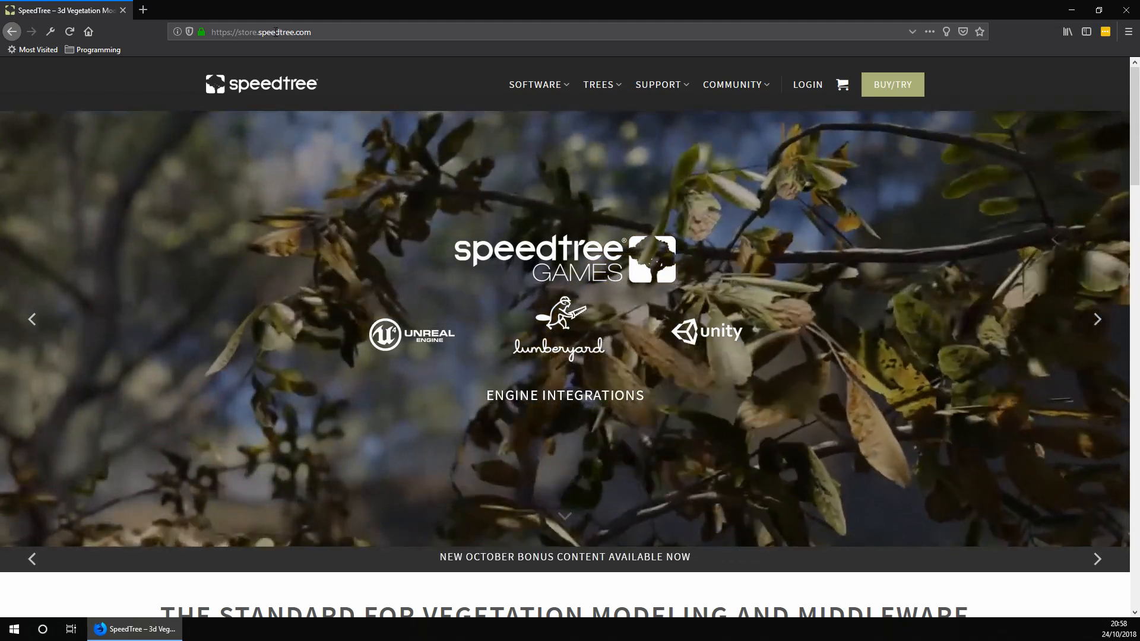
pyautogui.click(1096, 319)
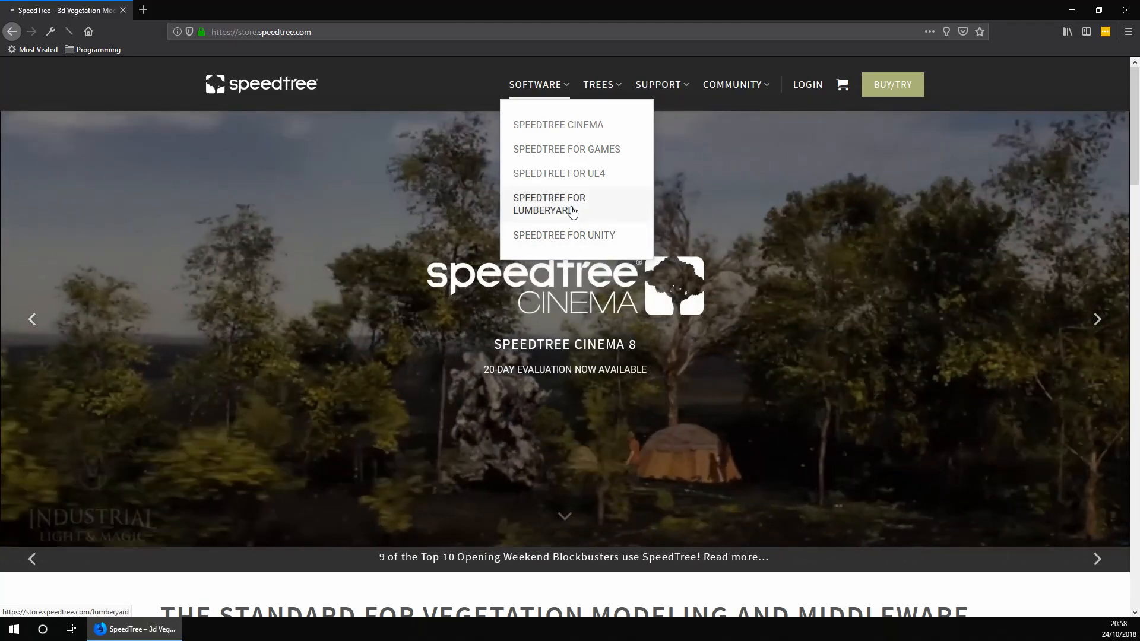
pyautogui.click(548, 203)
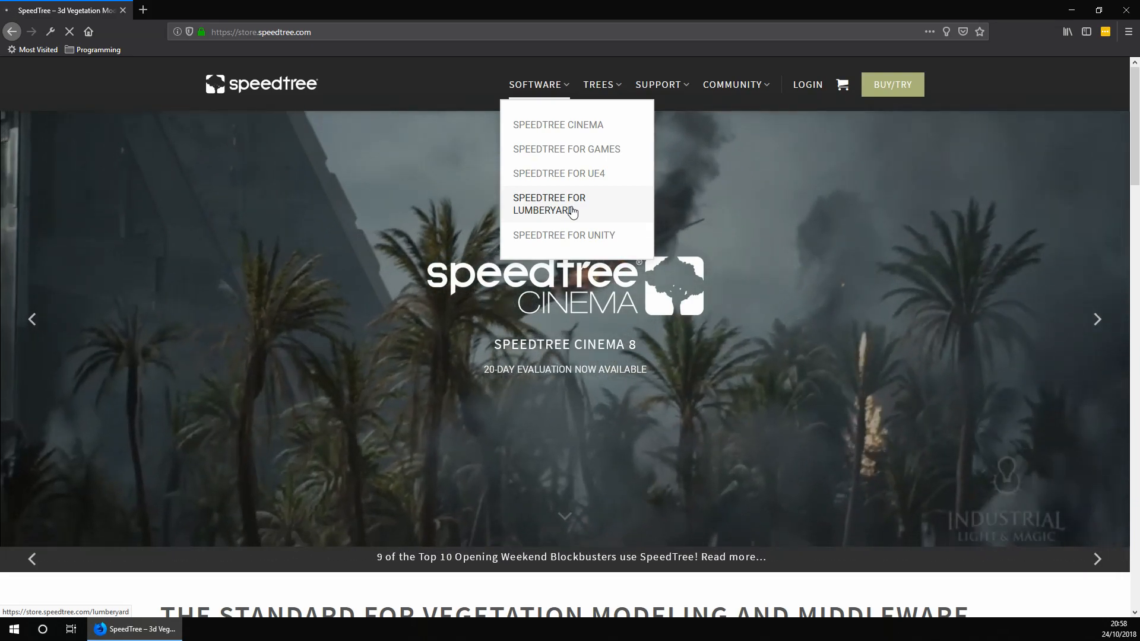
pyautogui.click(548, 203)
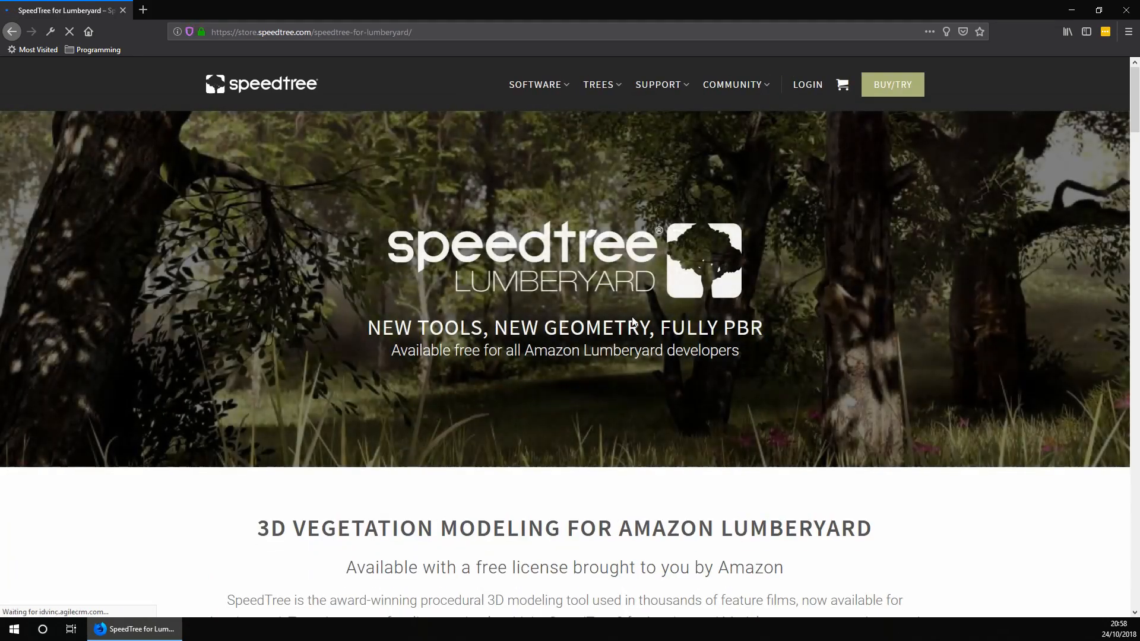
# - Open the free $0.00 SpeedTree 8 for Lumberyard page and activate its license
pyautogui.scroll(-3)
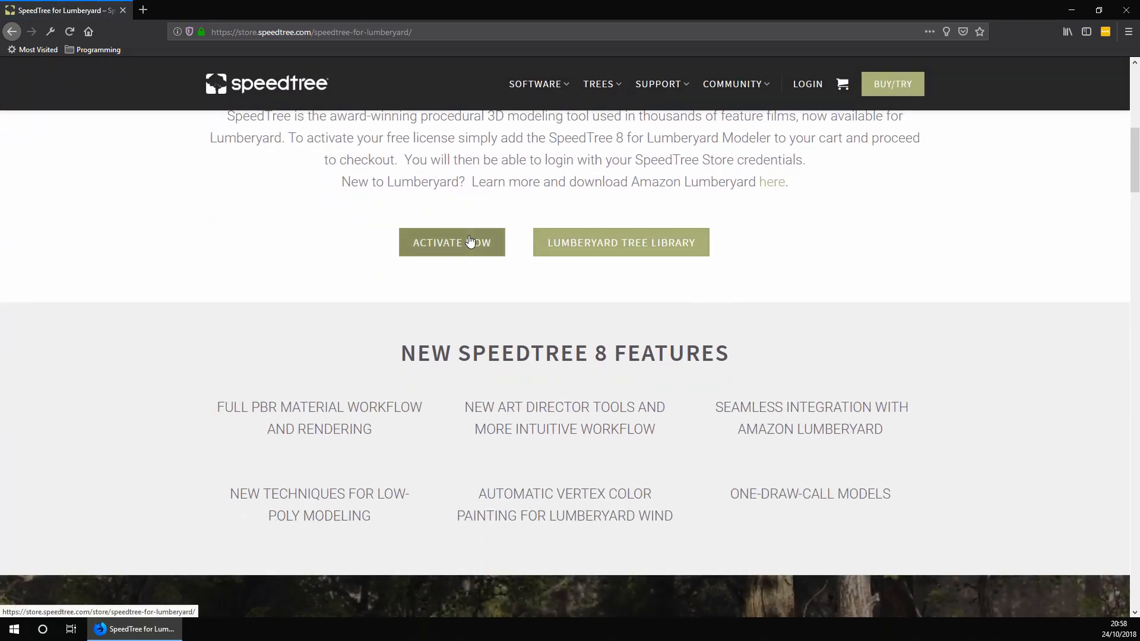
pyautogui.click(451, 243)
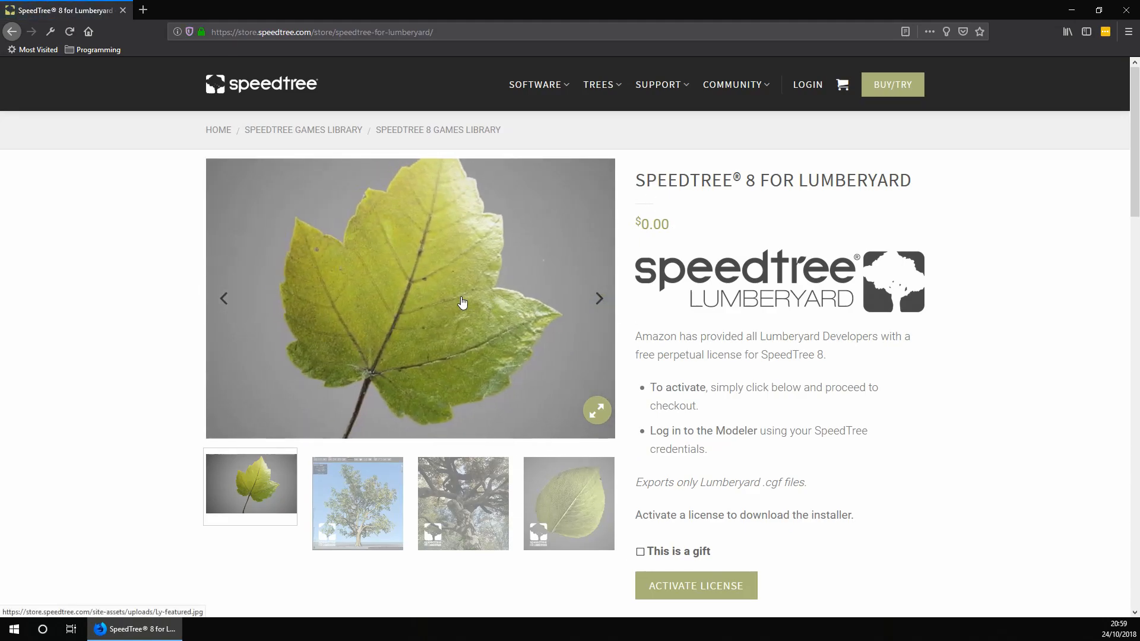
pyautogui.doubleClick(652, 224)
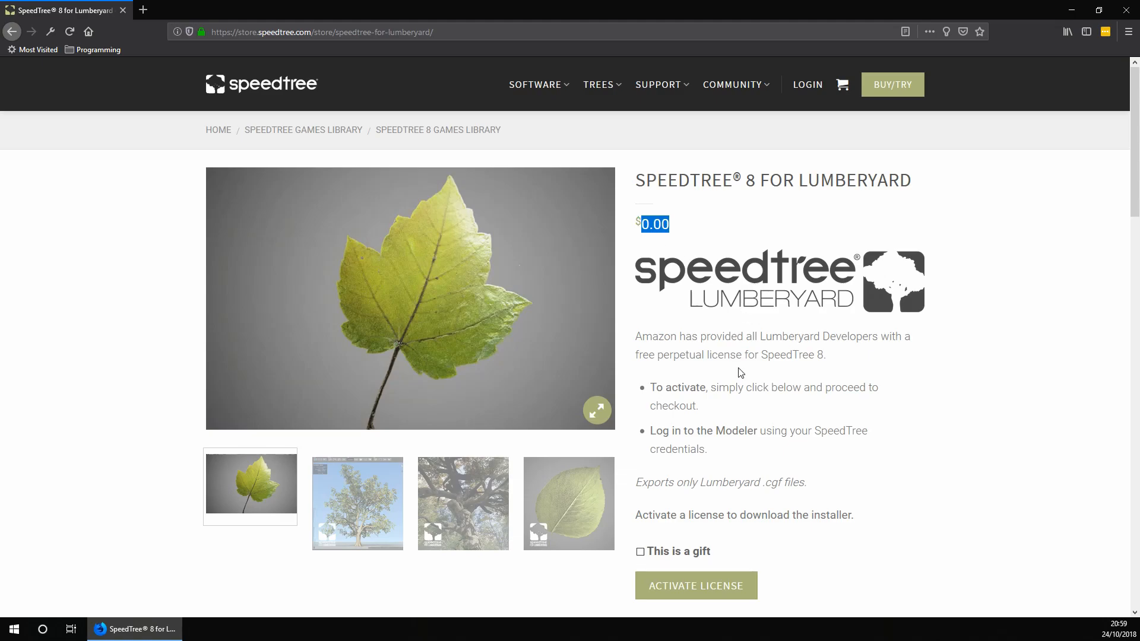
pyautogui.scroll(-3)
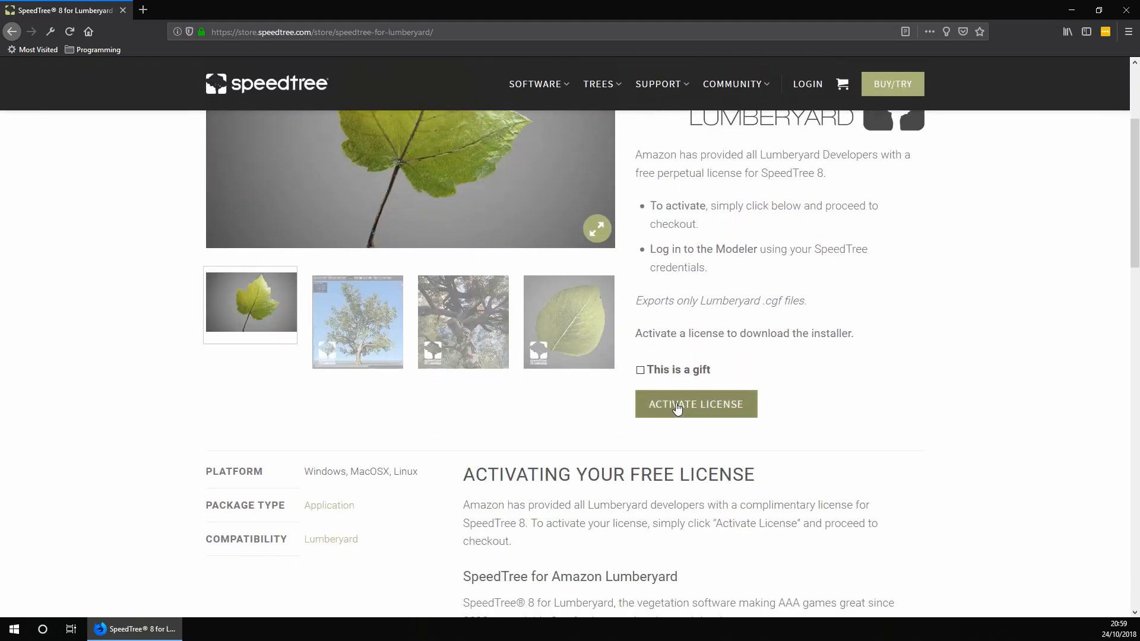
pyautogui.click(694, 404)
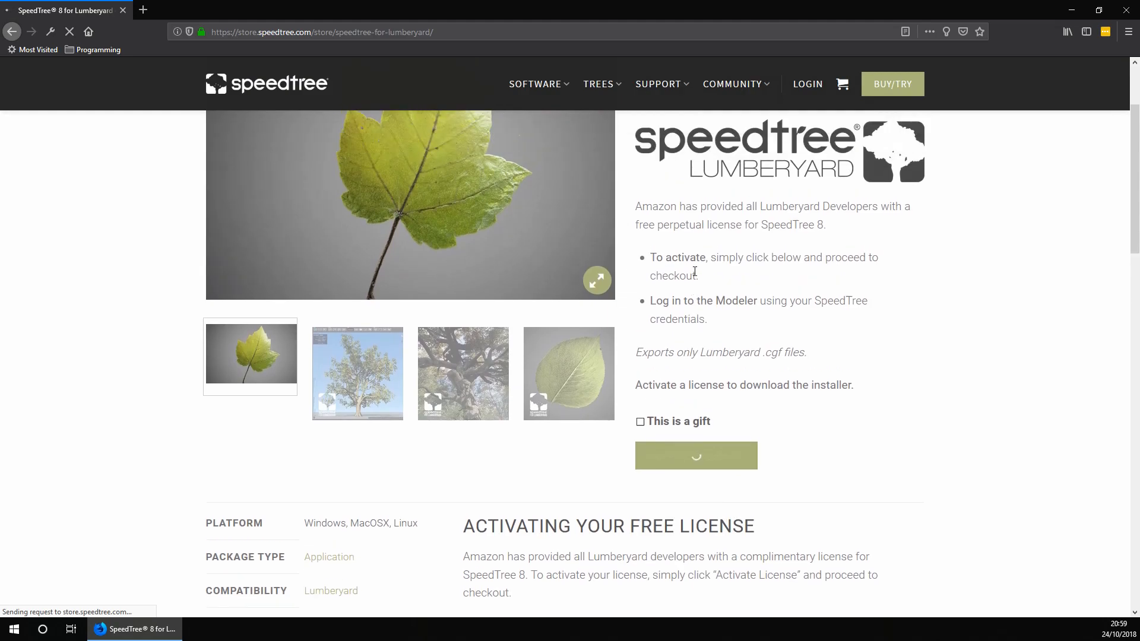
pyautogui.scroll(3)
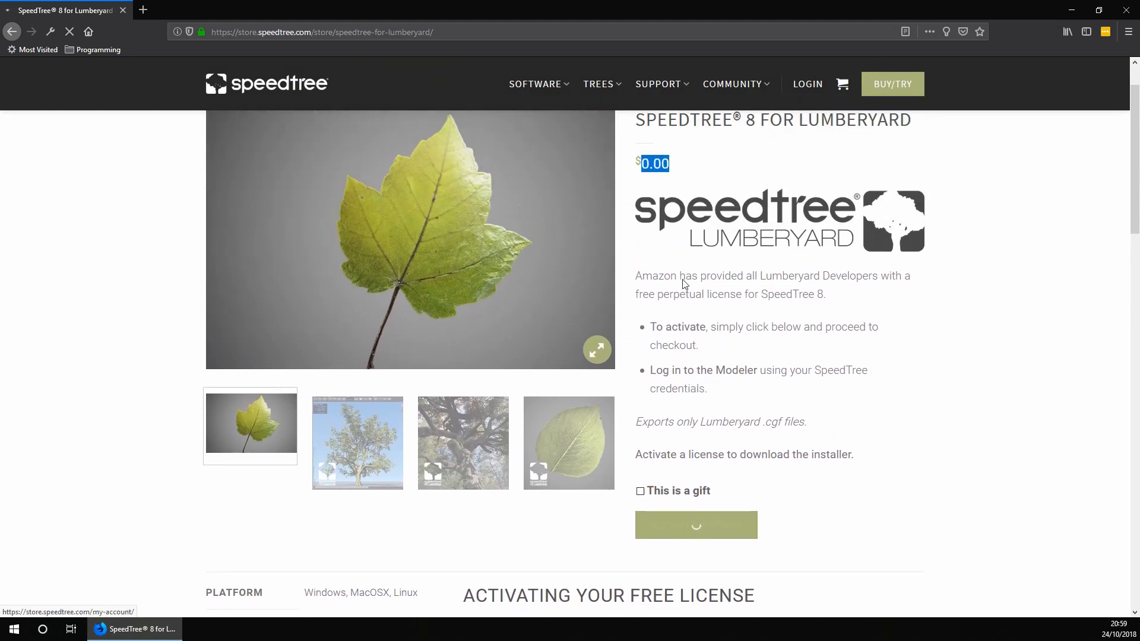
# - Show the cart with SpeedTree 8 for Lumberyard at a $0.00 subtotal
pyautogui.click(695, 525)
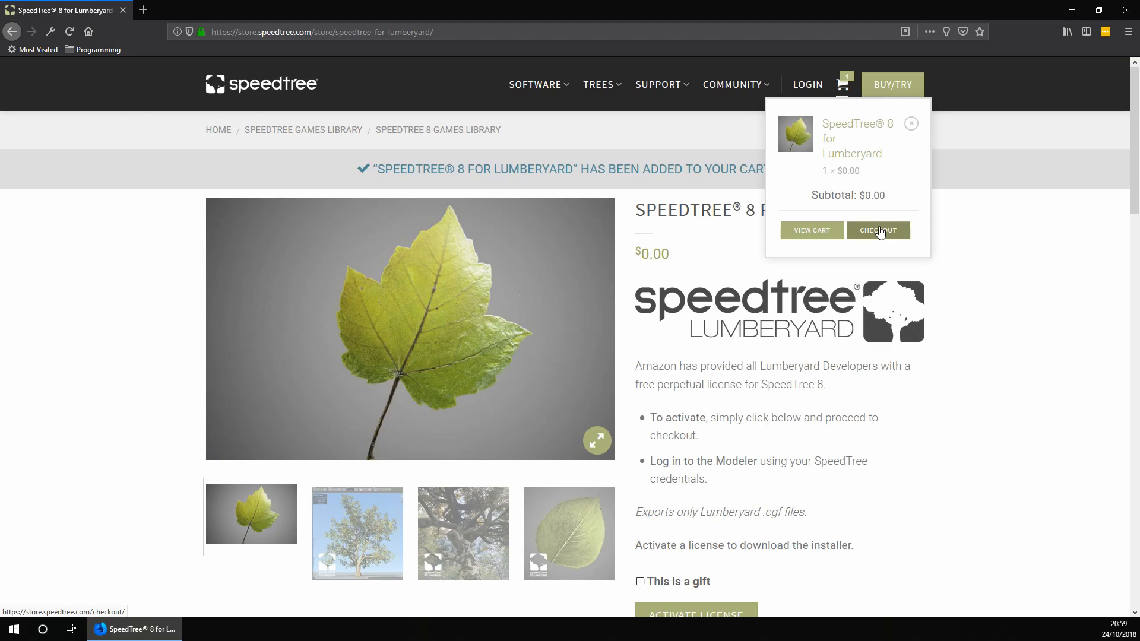
pyautogui.moveTo(893, 213)
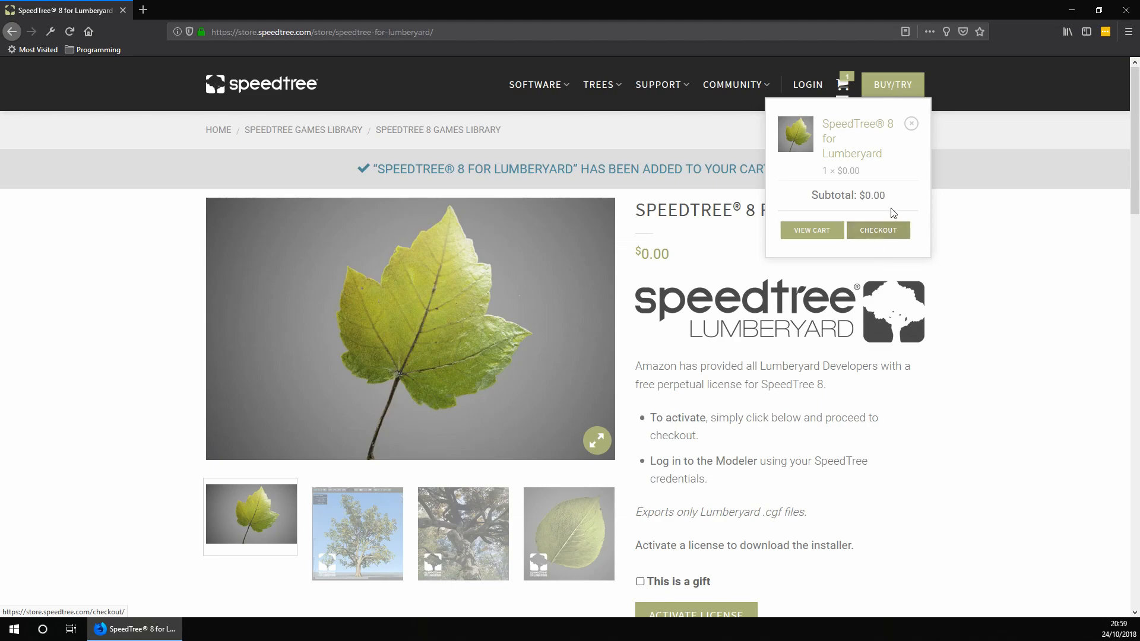
pyautogui.moveTo(919, 251)
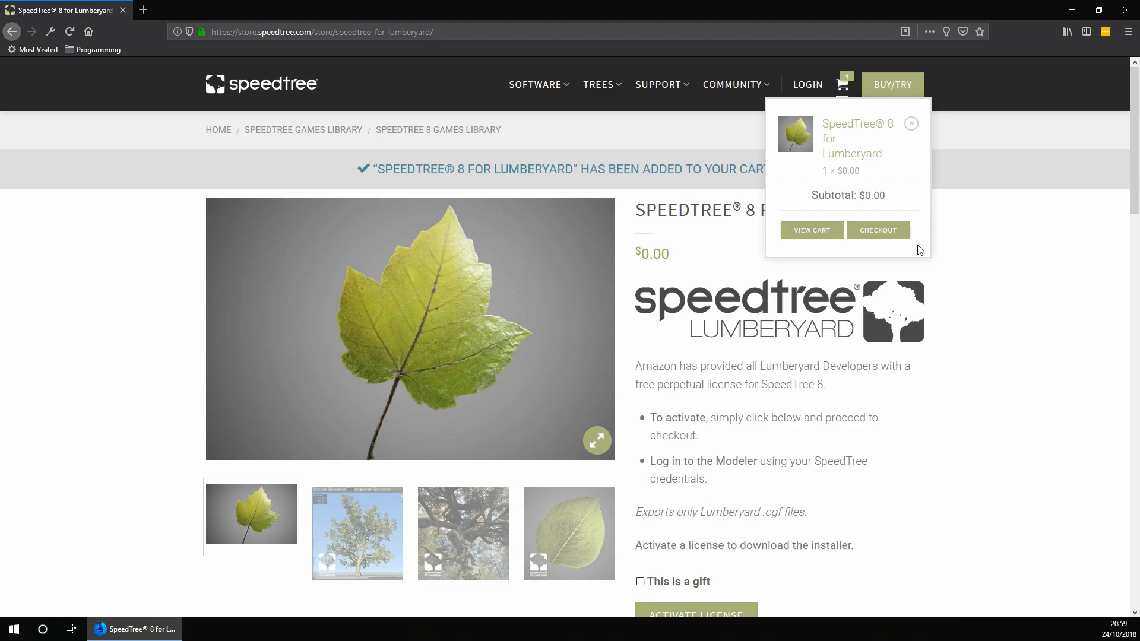
pyautogui.moveTo(876, 190)
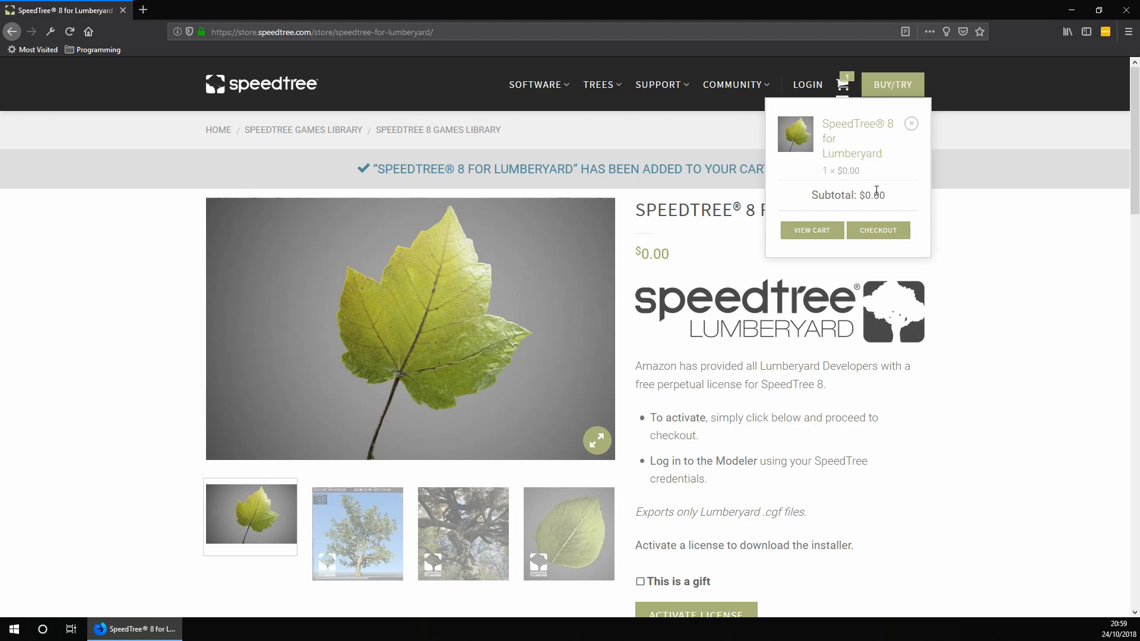
pyautogui.moveTo(870, 190)
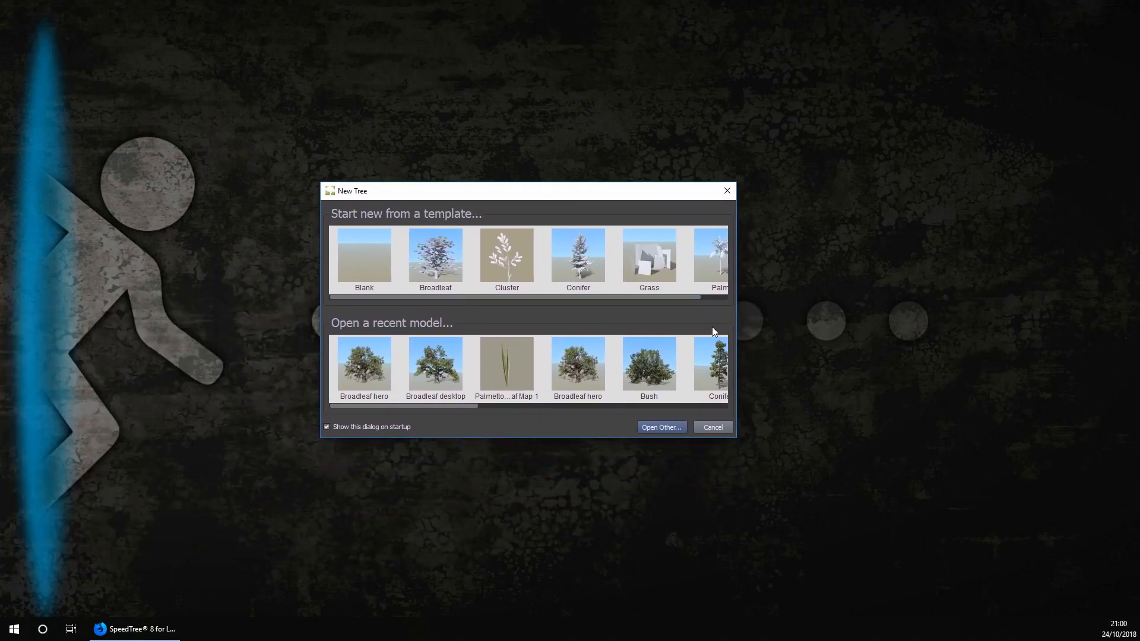
pyautogui.moveTo(629, 376)
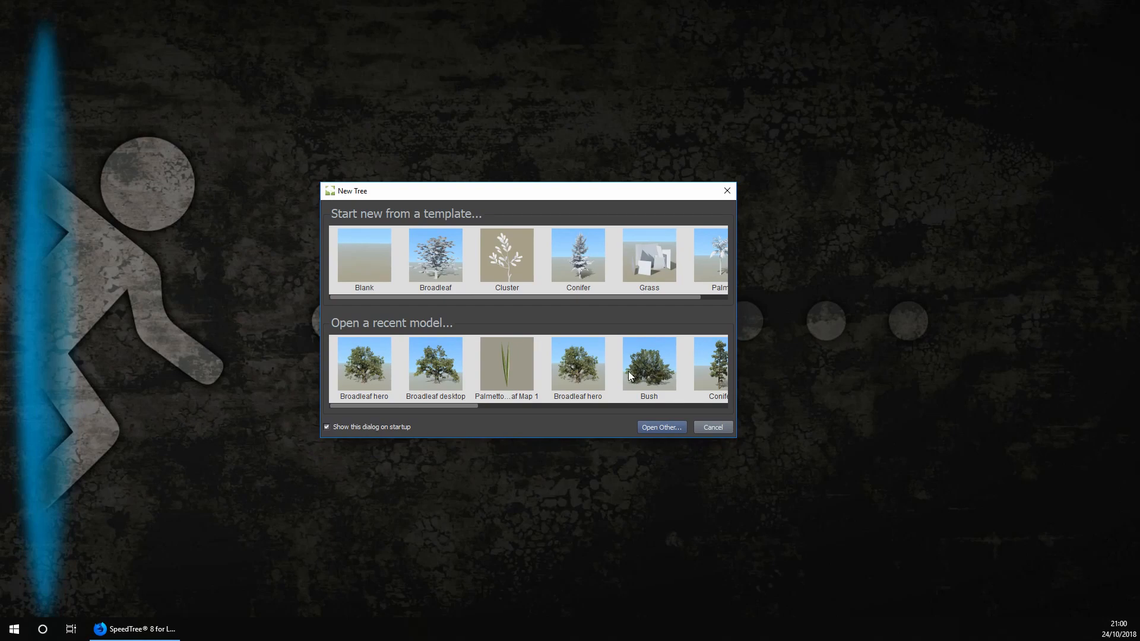
pyautogui.moveTo(629, 376)
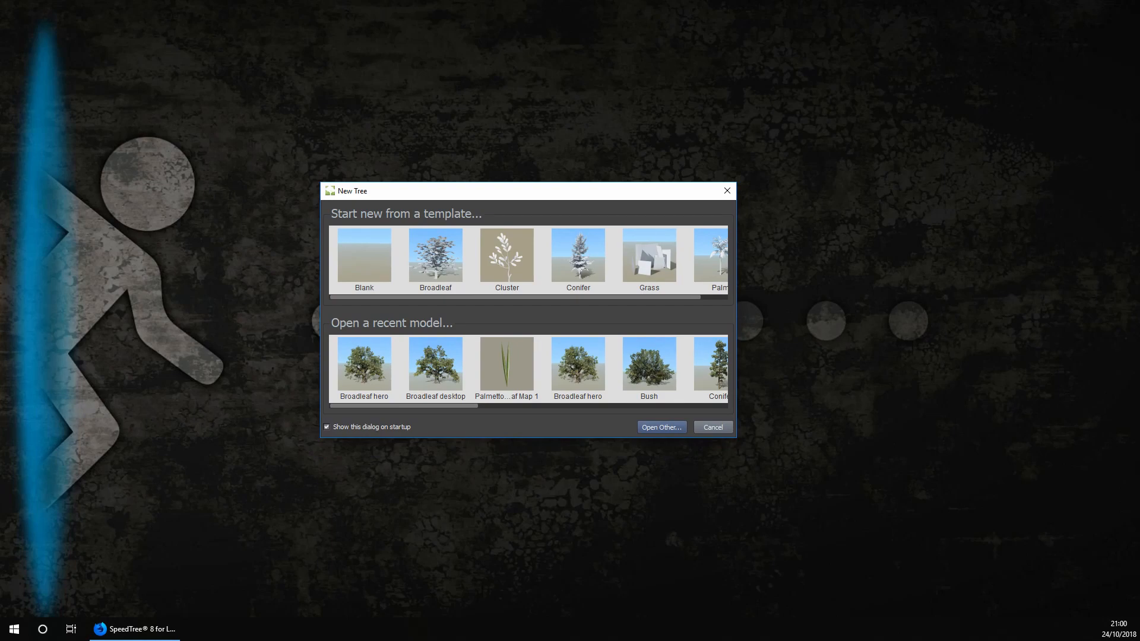
# - Choose Broadleaf hero from the recent models in the New Tree dialog
pyautogui.click(711, 426)
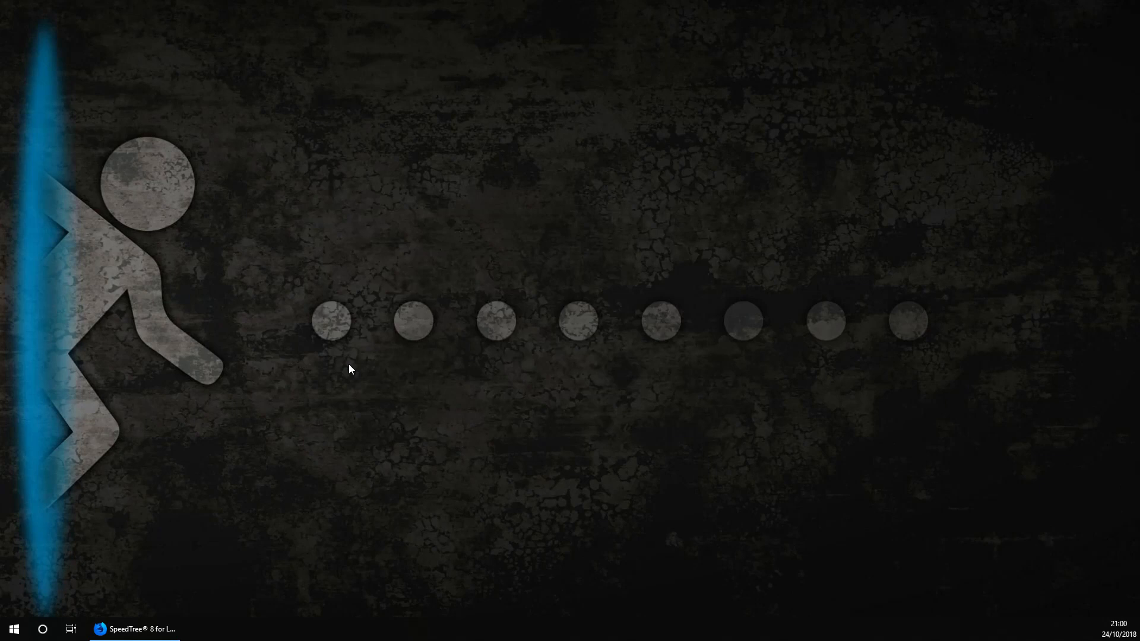
# - Scroll through the Generation node graph of the loaded Broadleaf_hero.spm tree
pyautogui.click(135, 630)
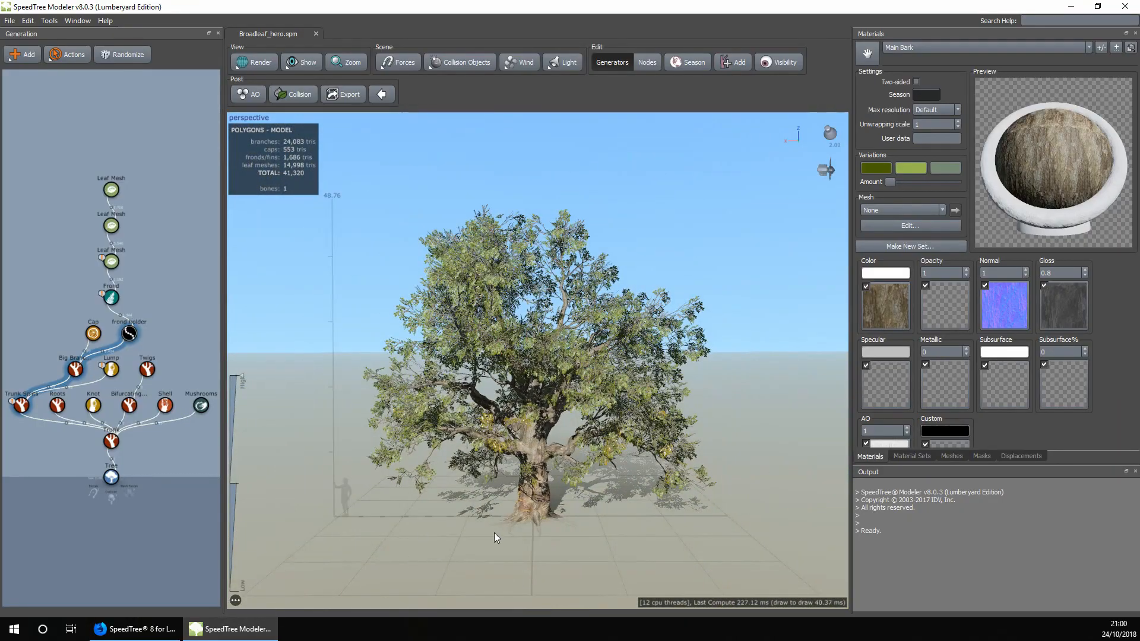
pyautogui.scroll(3)
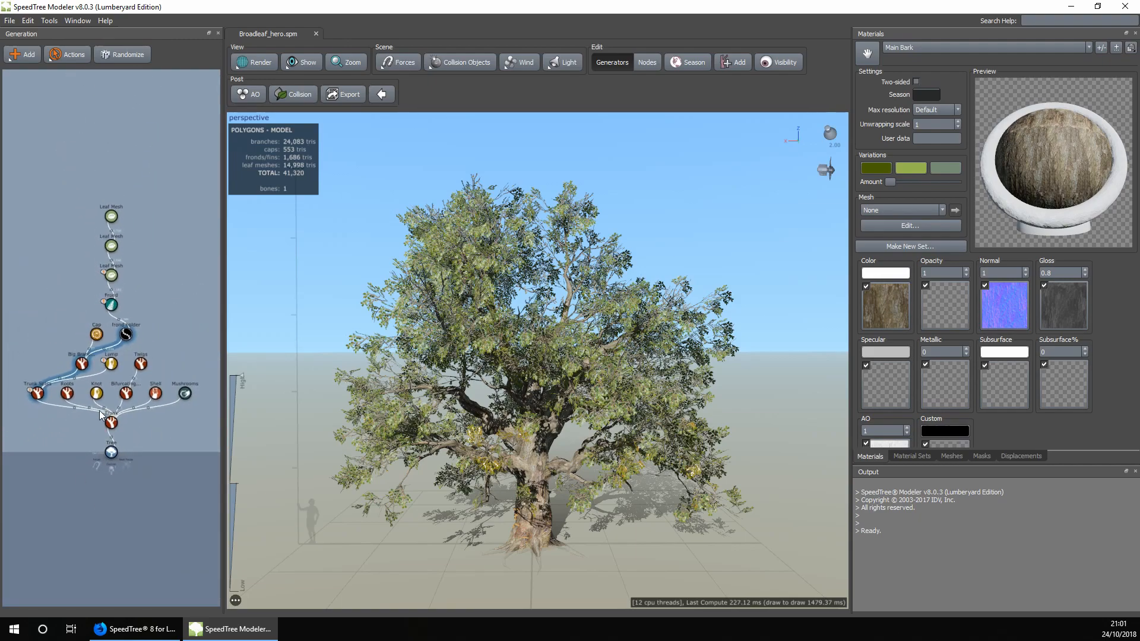
pyautogui.moveTo(148, 409)
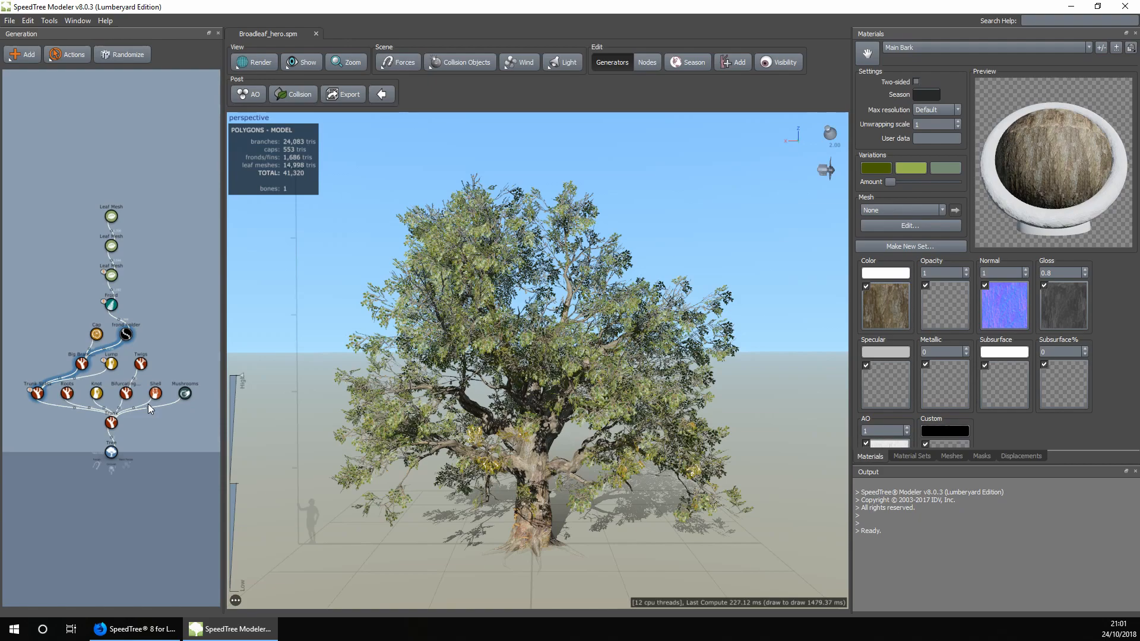
pyautogui.moveTo(109, 449)
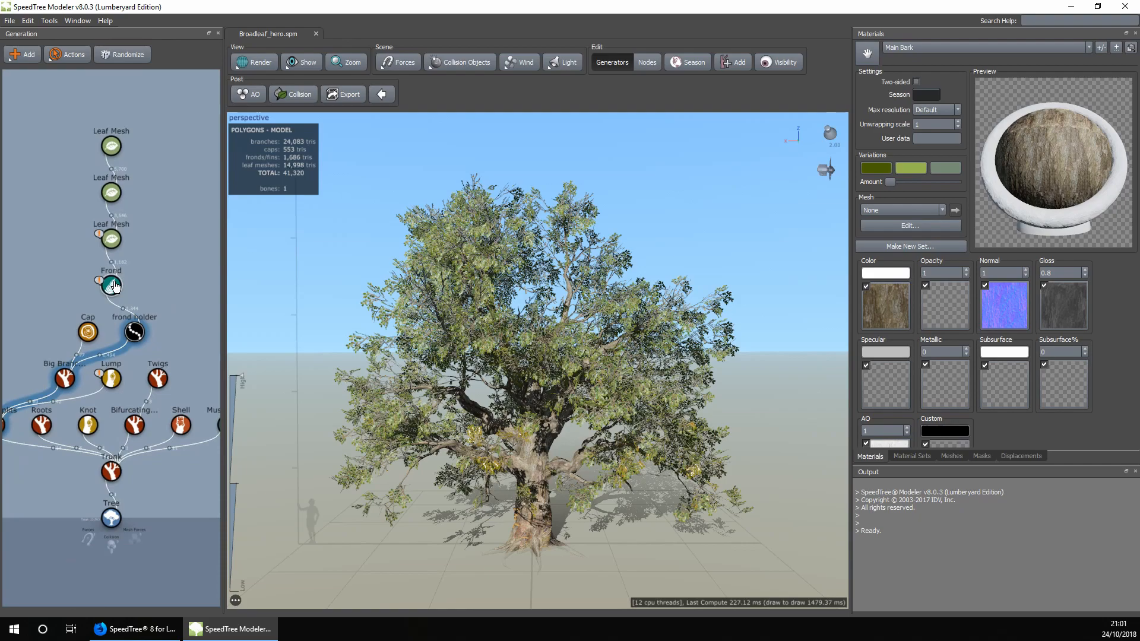
pyautogui.scroll(-3)
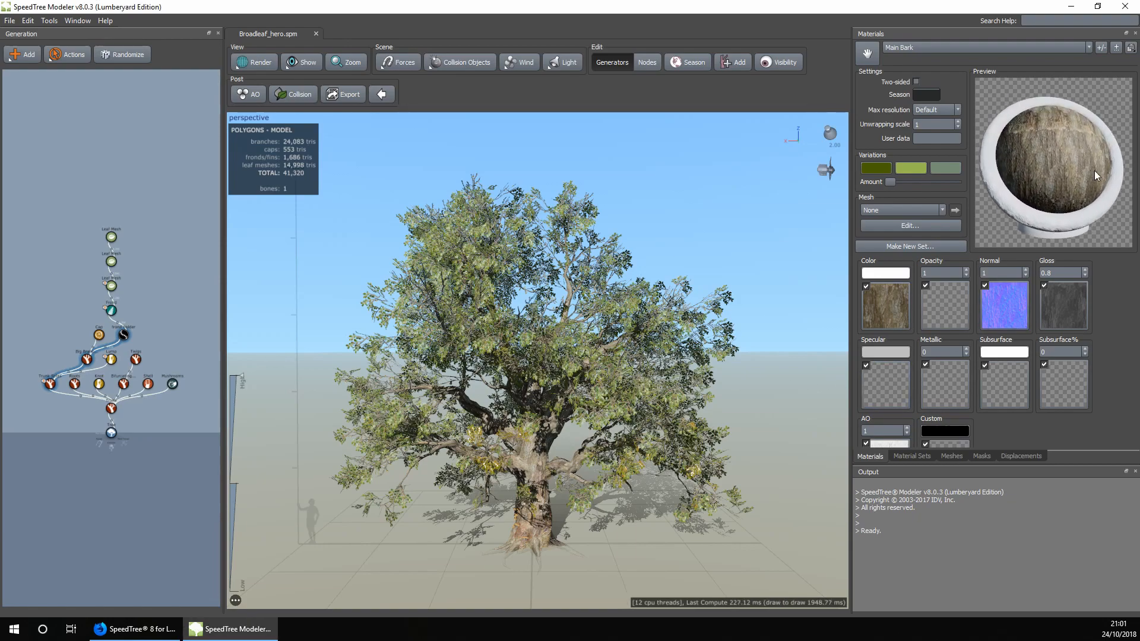
# - Set Wind to Enabled for the Broadleaf hero tree from the Scene toolbar
pyautogui.click(567, 62)
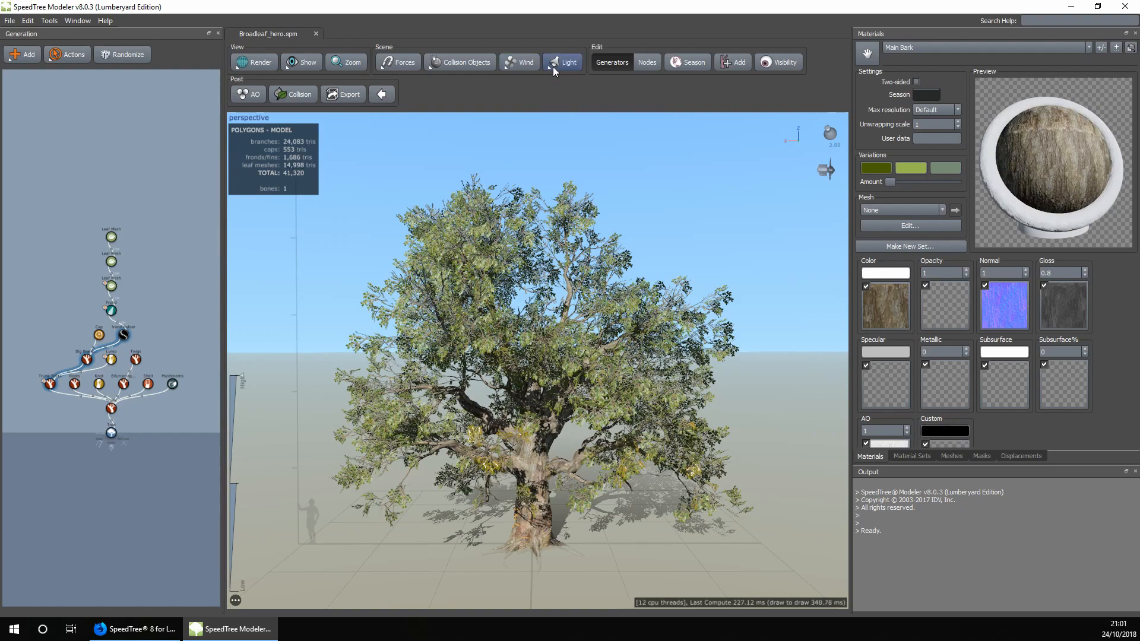
pyautogui.click(519, 62)
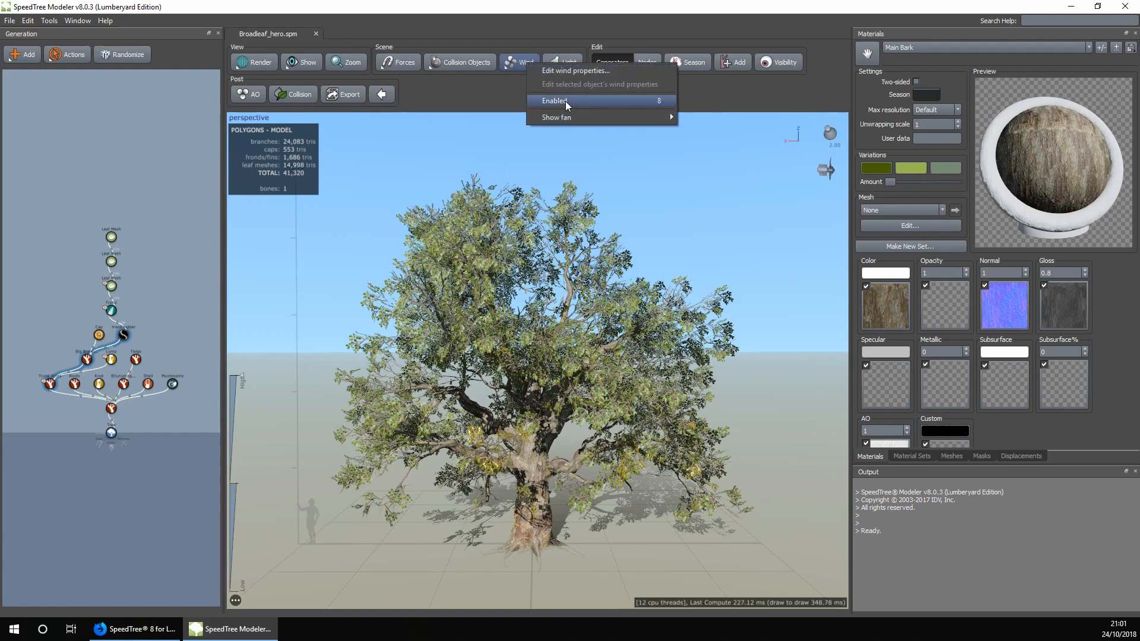
pyautogui.click(554, 100)
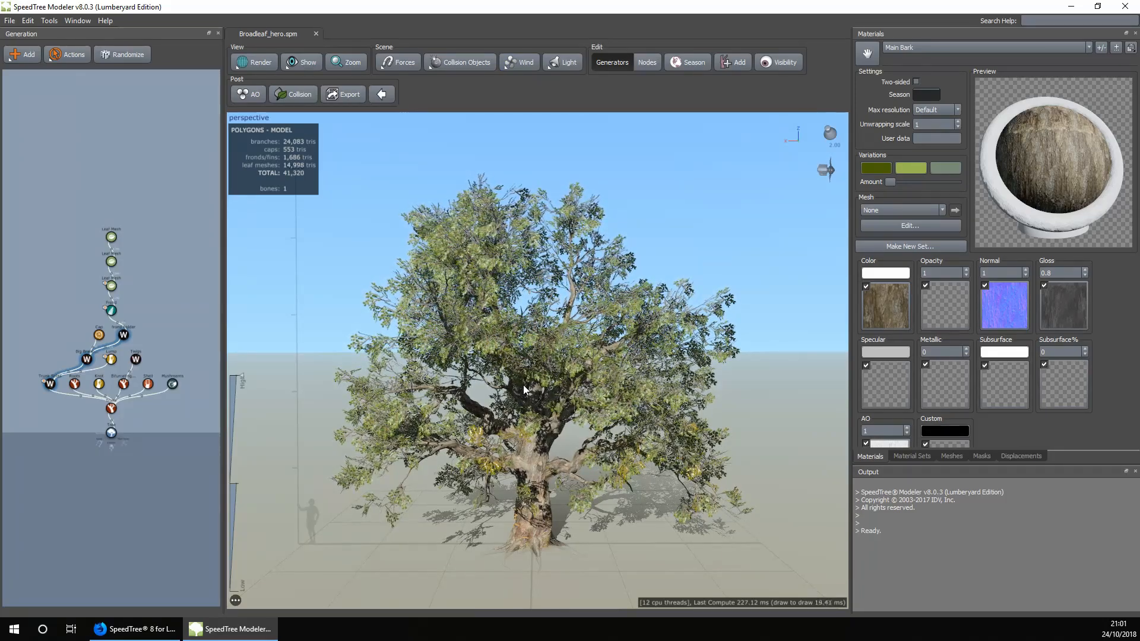
pyautogui.click(566, 62)
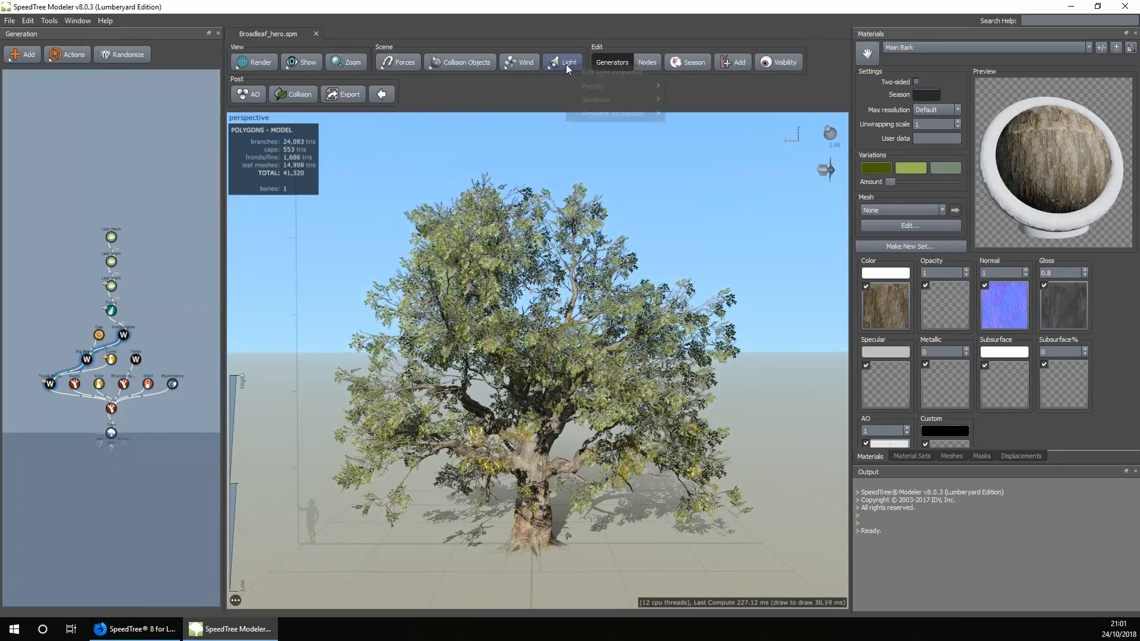
pyautogui.moveTo(592, 86)
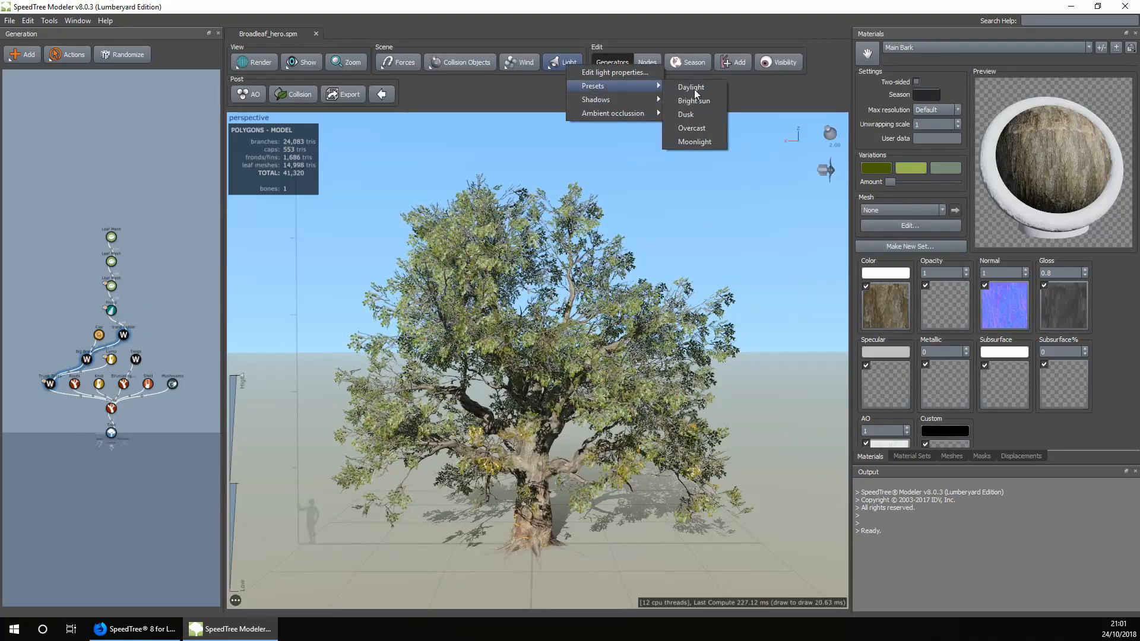
# - Apply the Moonlight lighting preset to the scene from the Light presets
pyautogui.click(692, 100)
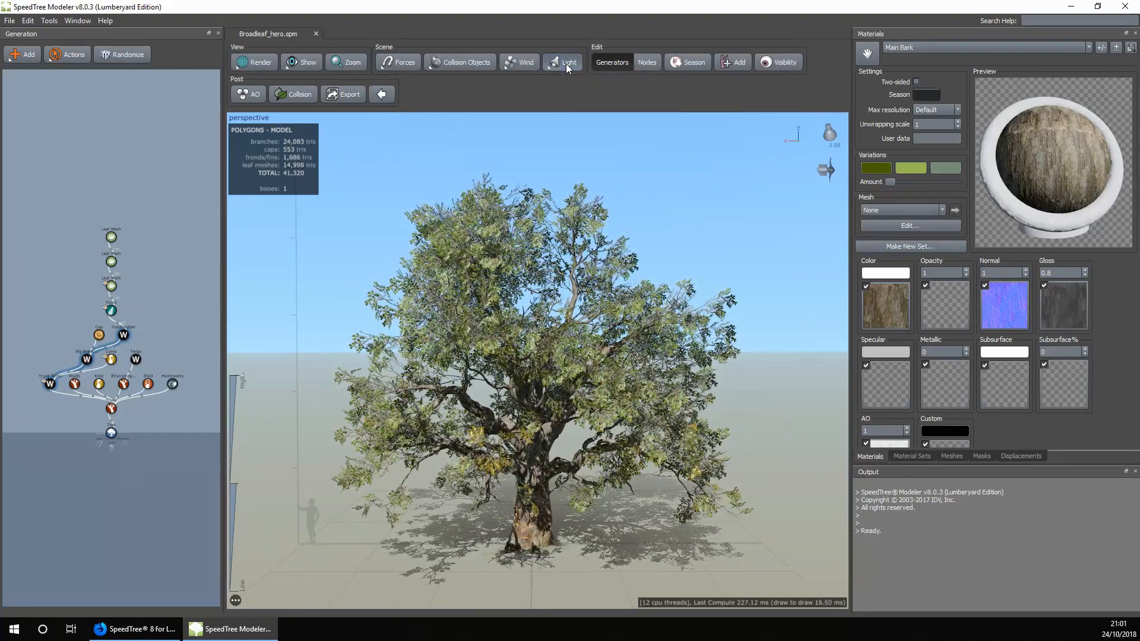
pyautogui.click(566, 61)
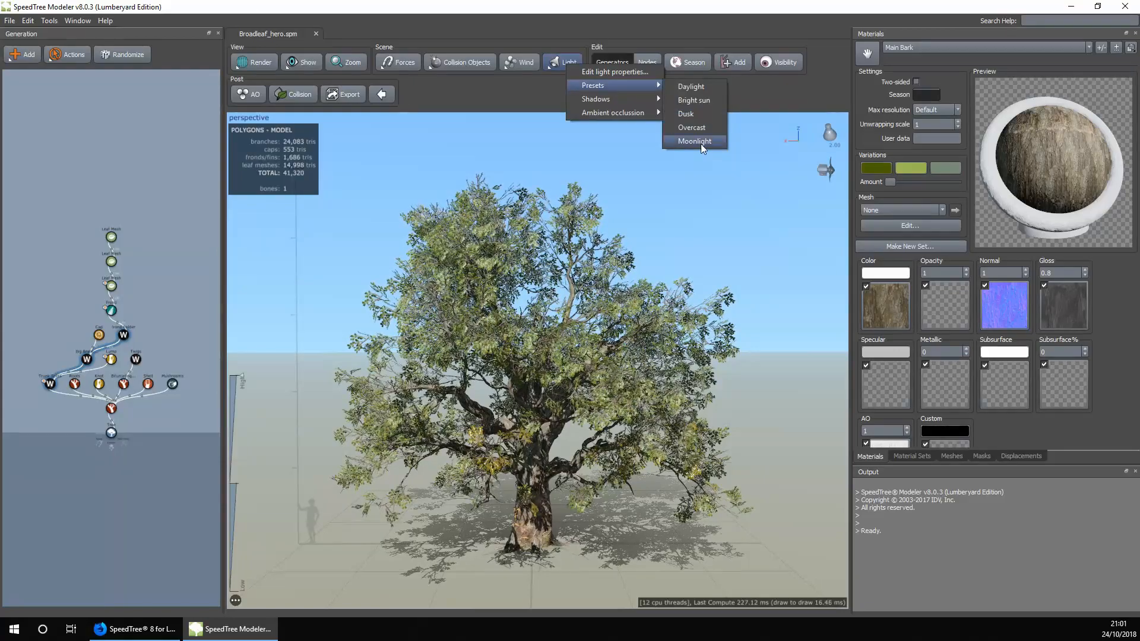
pyautogui.click(694, 142)
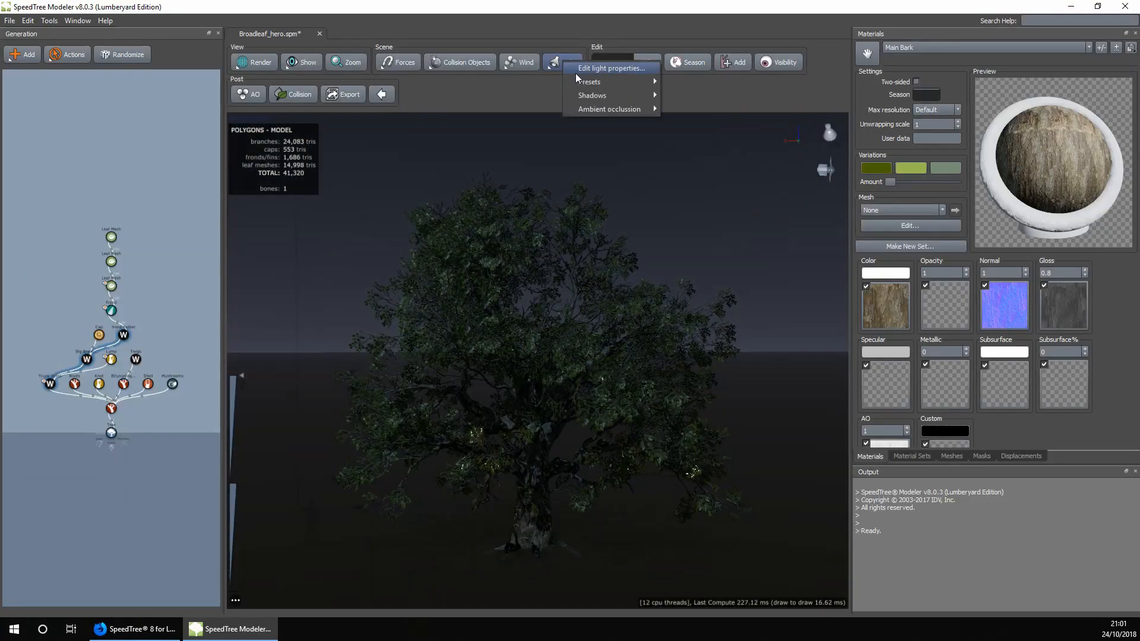
pyautogui.moveTo(532, 89)
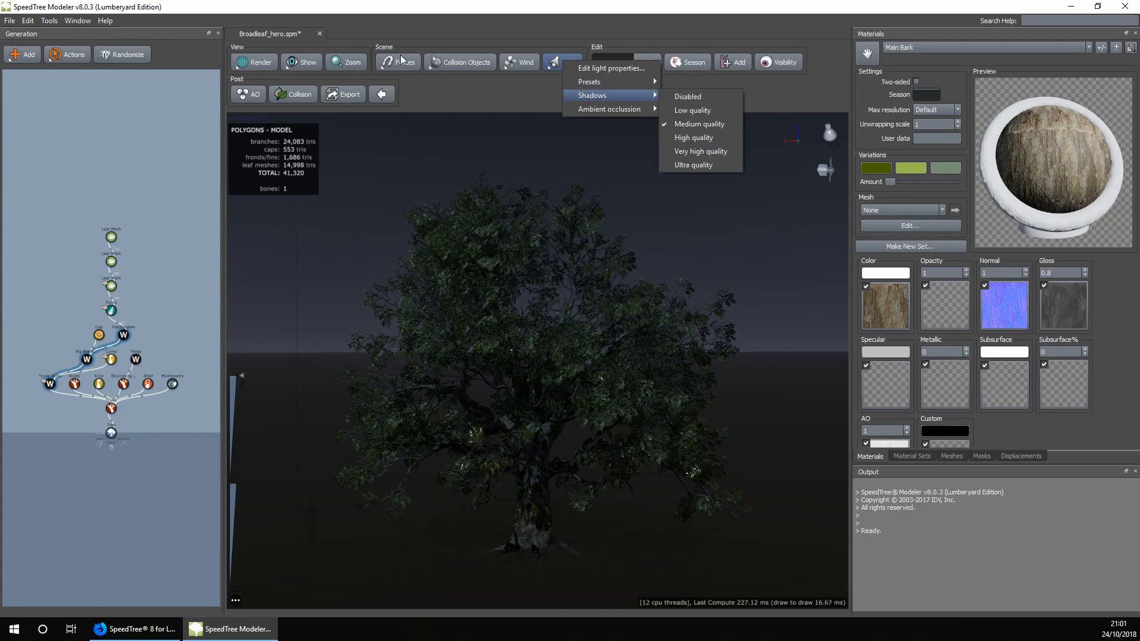
pyautogui.click(400, 61)
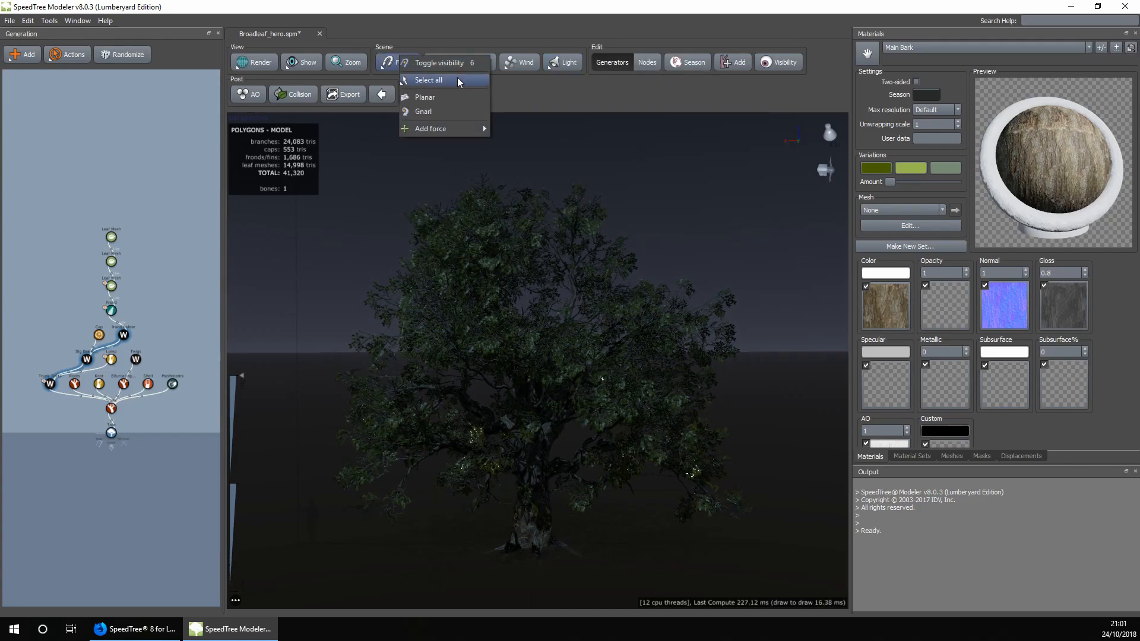